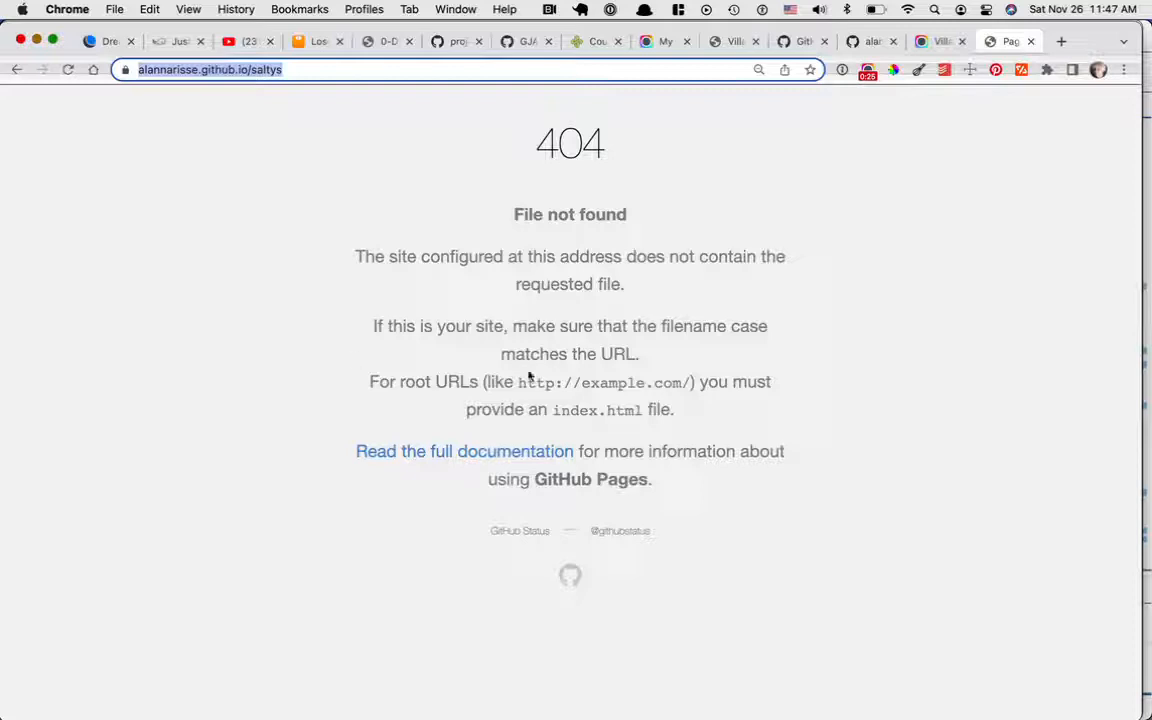
{"action": "mouse_move", "coordinate": [556, 440]}
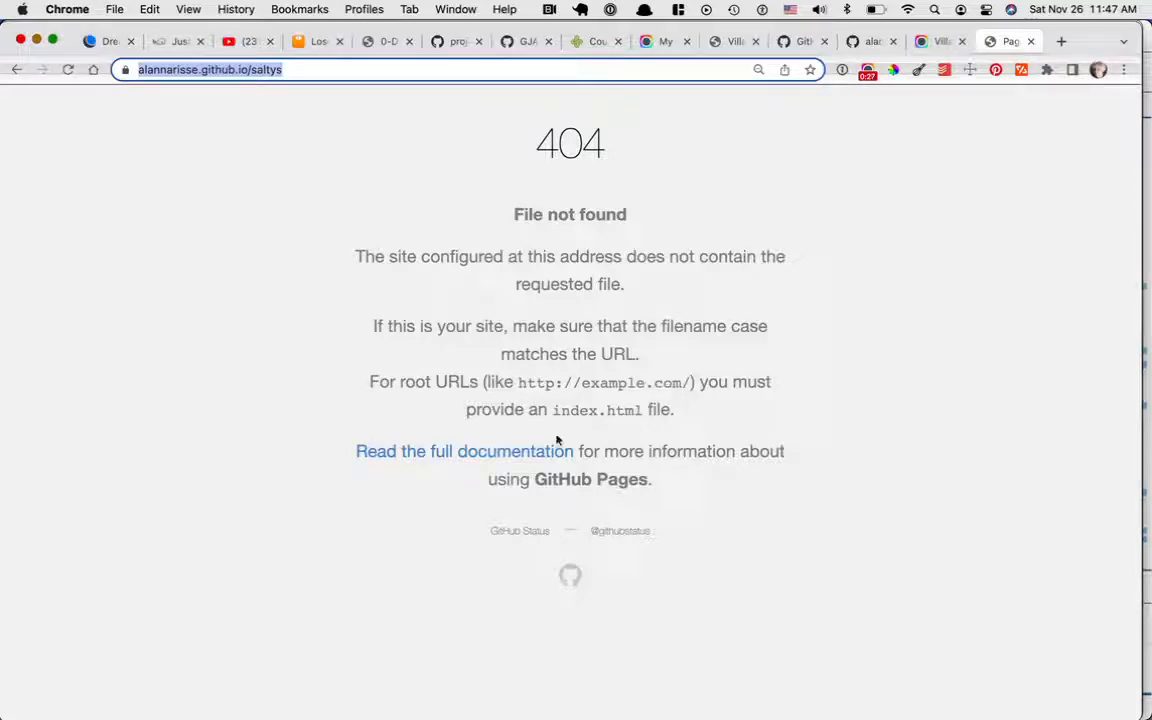
{"action": "mouse_move", "coordinate": [748, 252]}
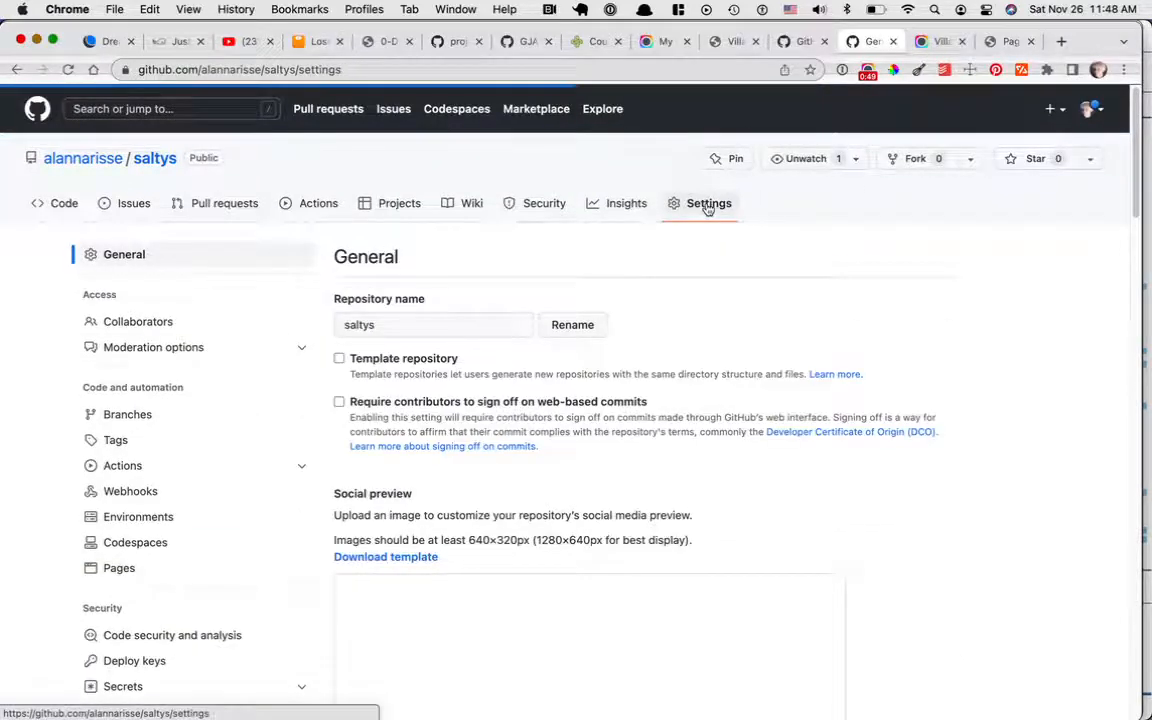
Reach the Pages section in the saltys repository's Settings sidebar.
{"action": "scroll", "scroll_direction": "down", "scroll_amount": 3}
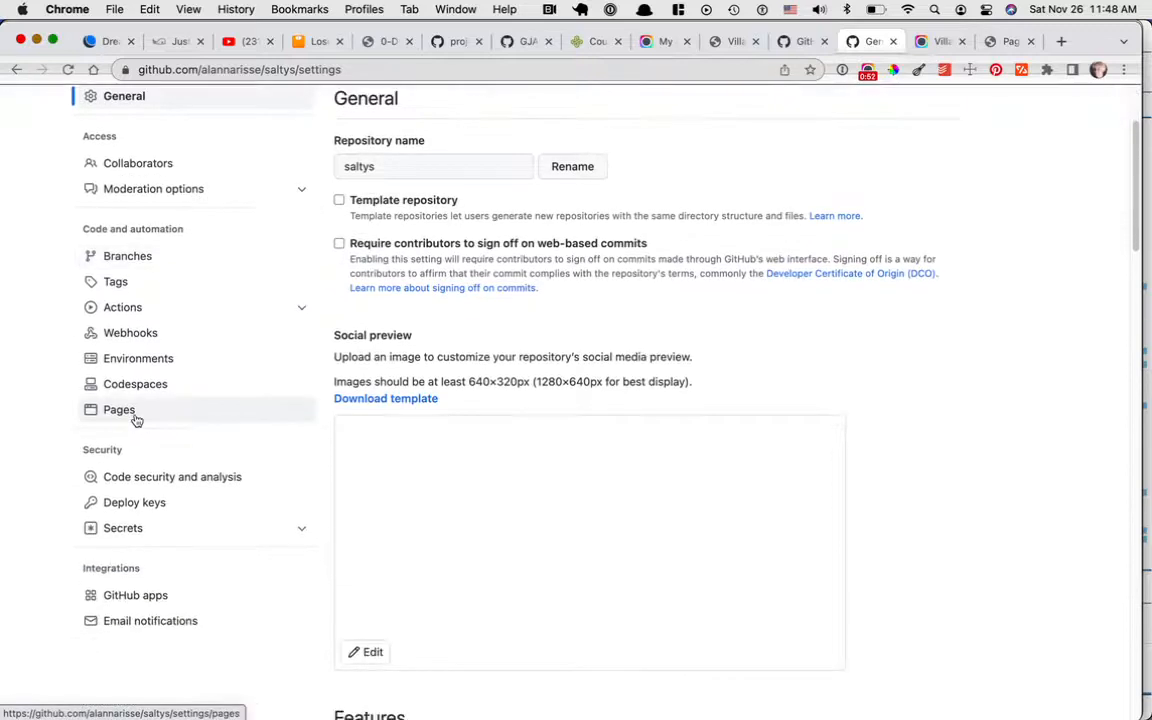
{"action": "scroll", "scroll_direction": "down", "scroll_amount": 3}
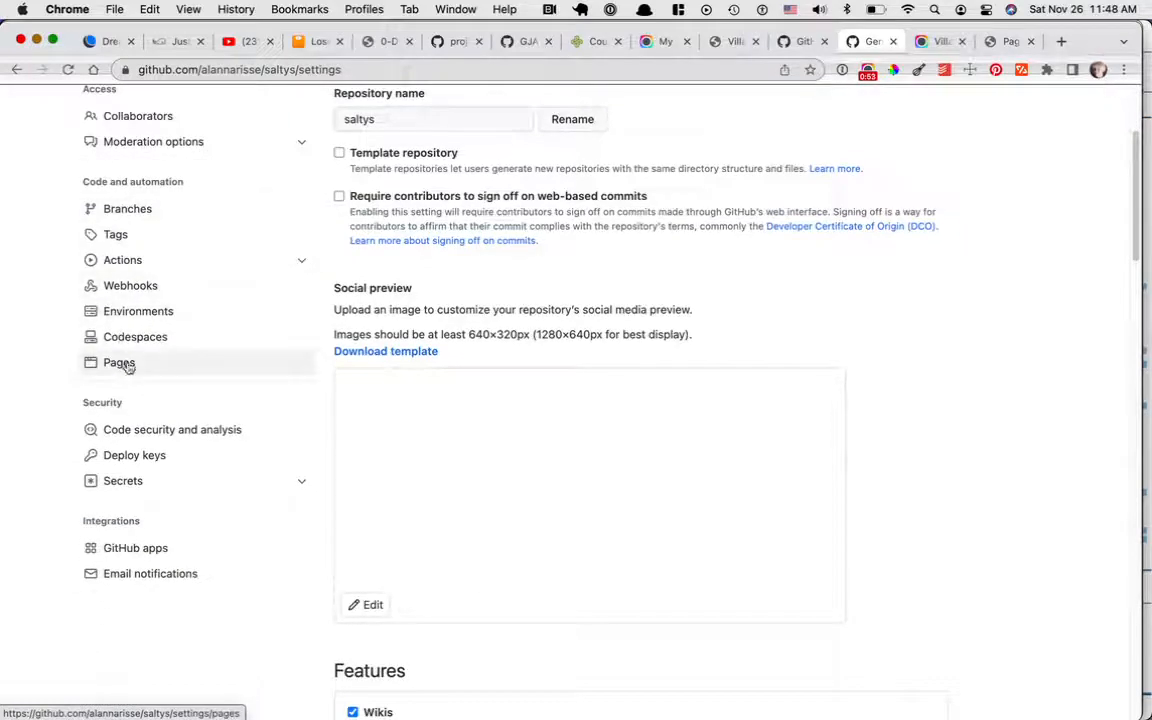
{"action": "left_click", "coordinate": [118, 362]}
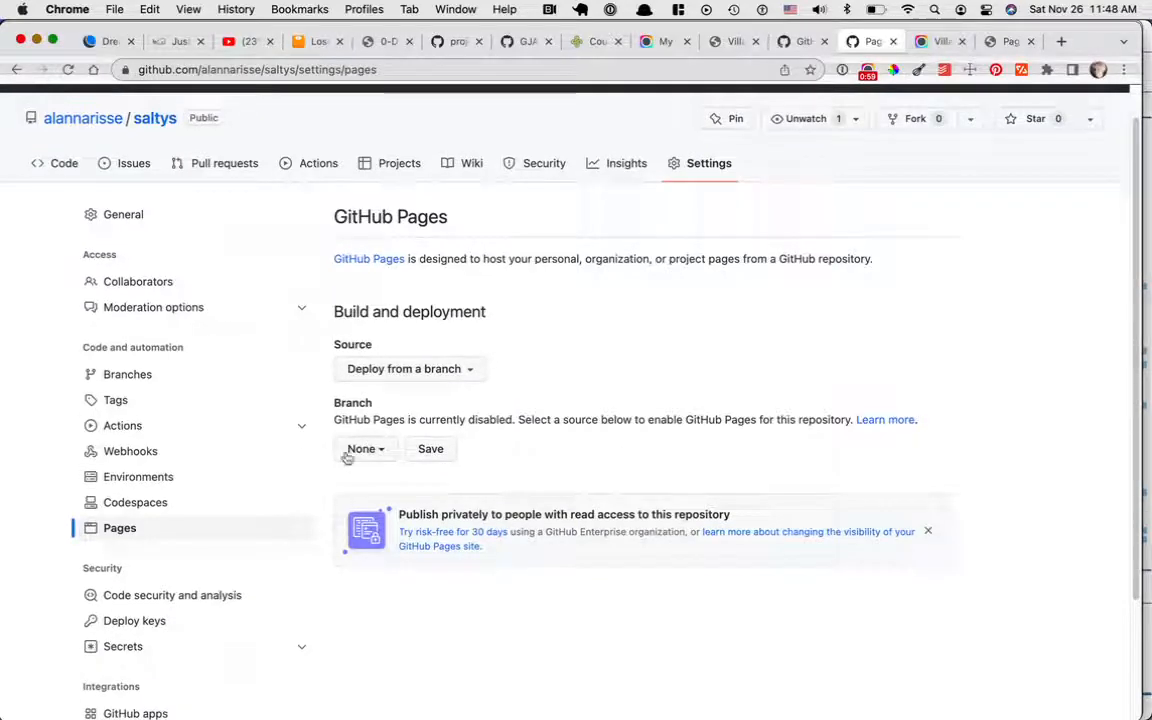
Publish from branch main at /(root) under 'Deploy from a branch' and save the source.
{"action": "left_click", "coordinate": [364, 448]}
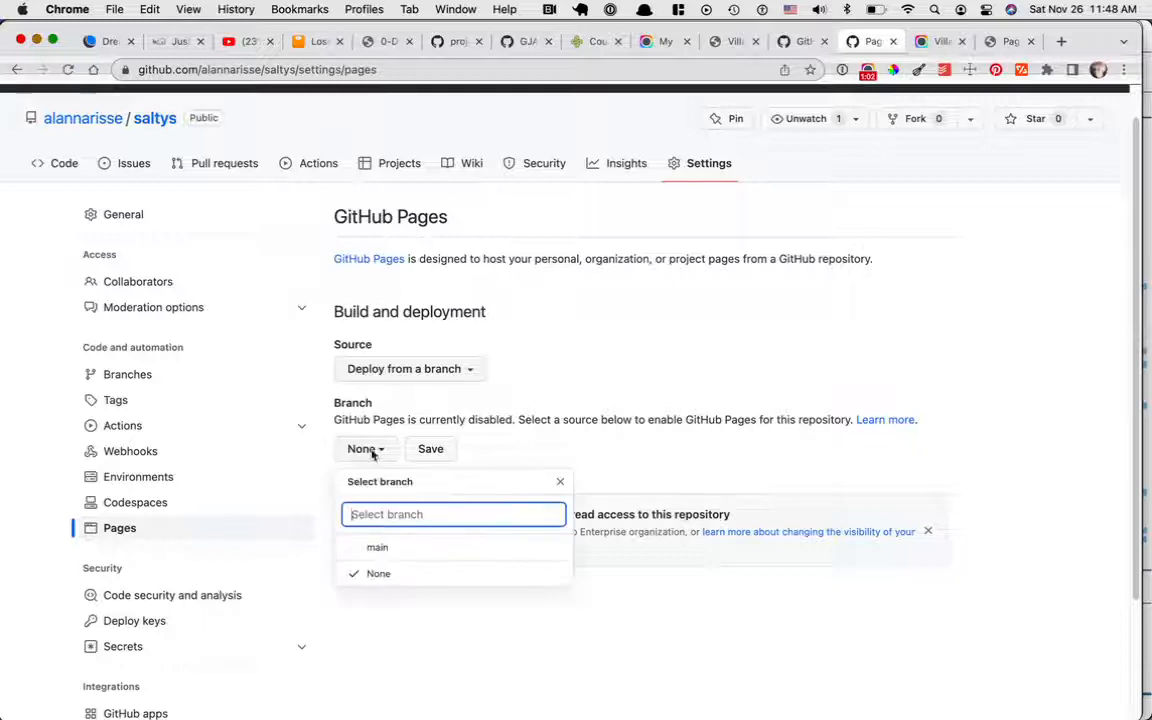
{"action": "left_click", "coordinate": [376, 548]}
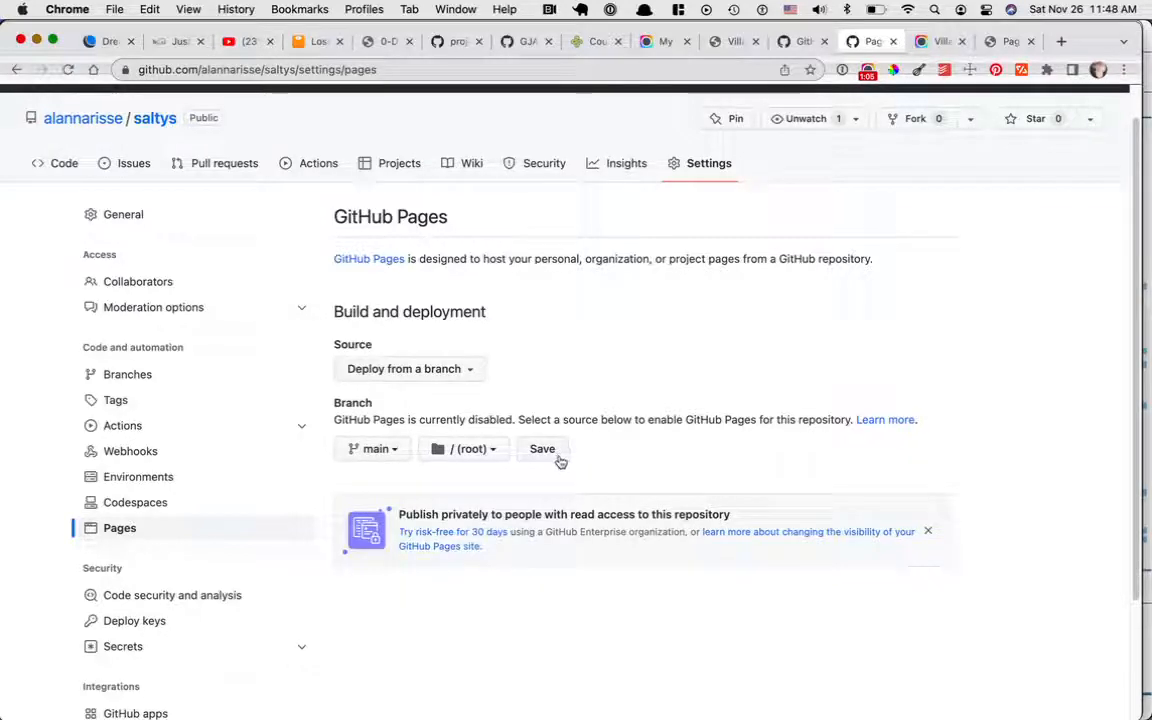
{"action": "left_click", "coordinate": [408, 368]}
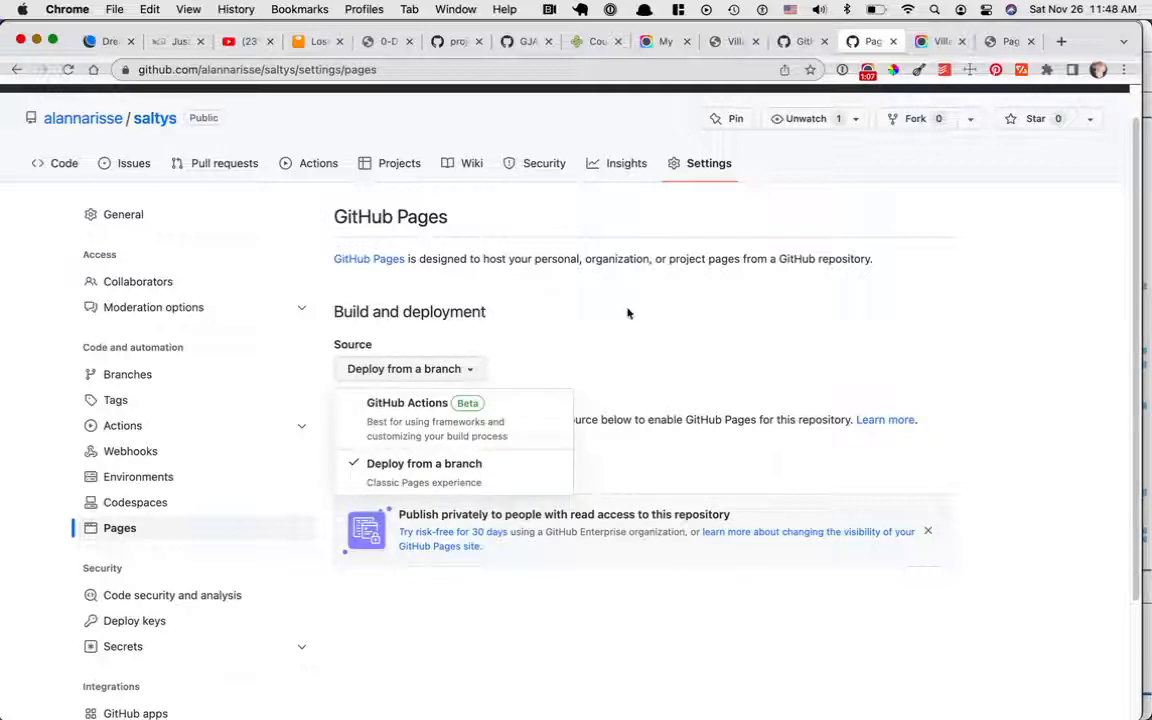
{"action": "left_click", "coordinate": [424, 464]}
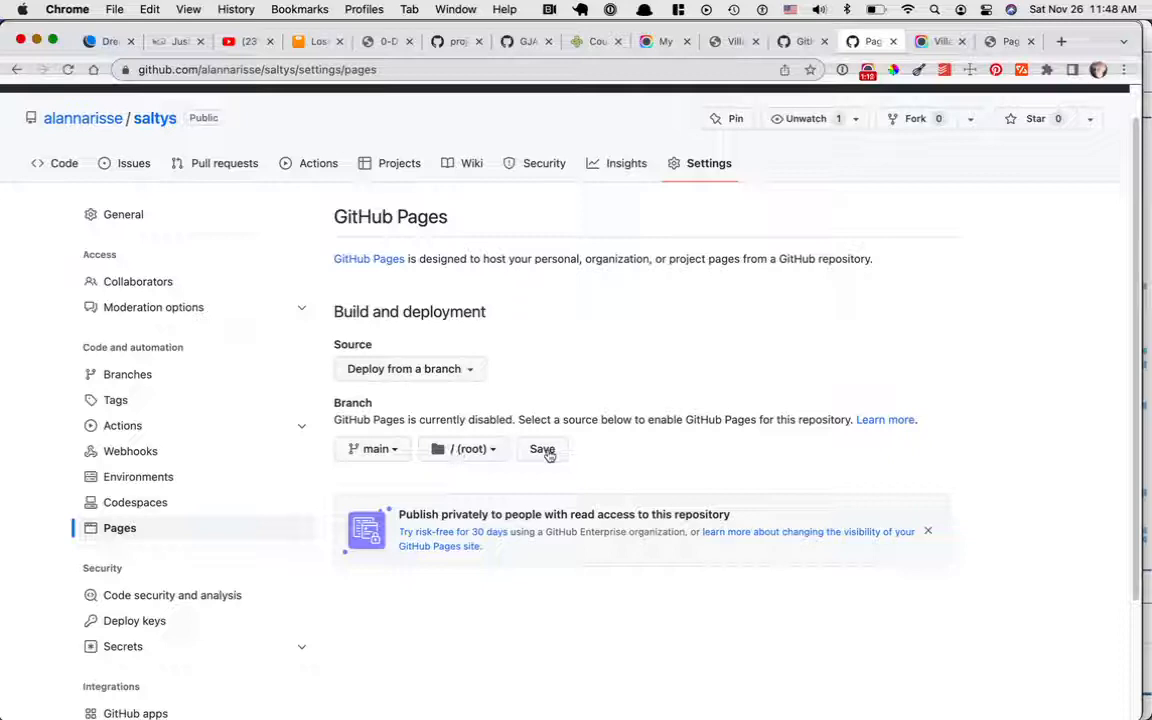
{"action": "left_click", "coordinate": [542, 448]}
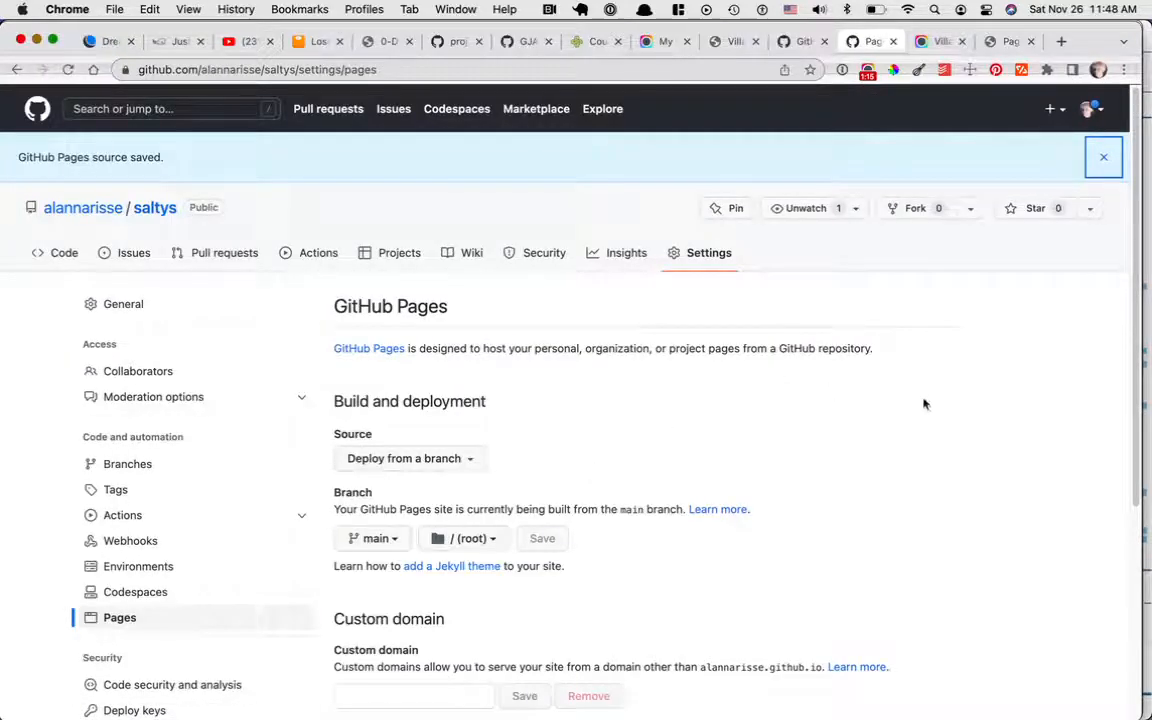
{"action": "left_click", "coordinate": [1104, 156]}
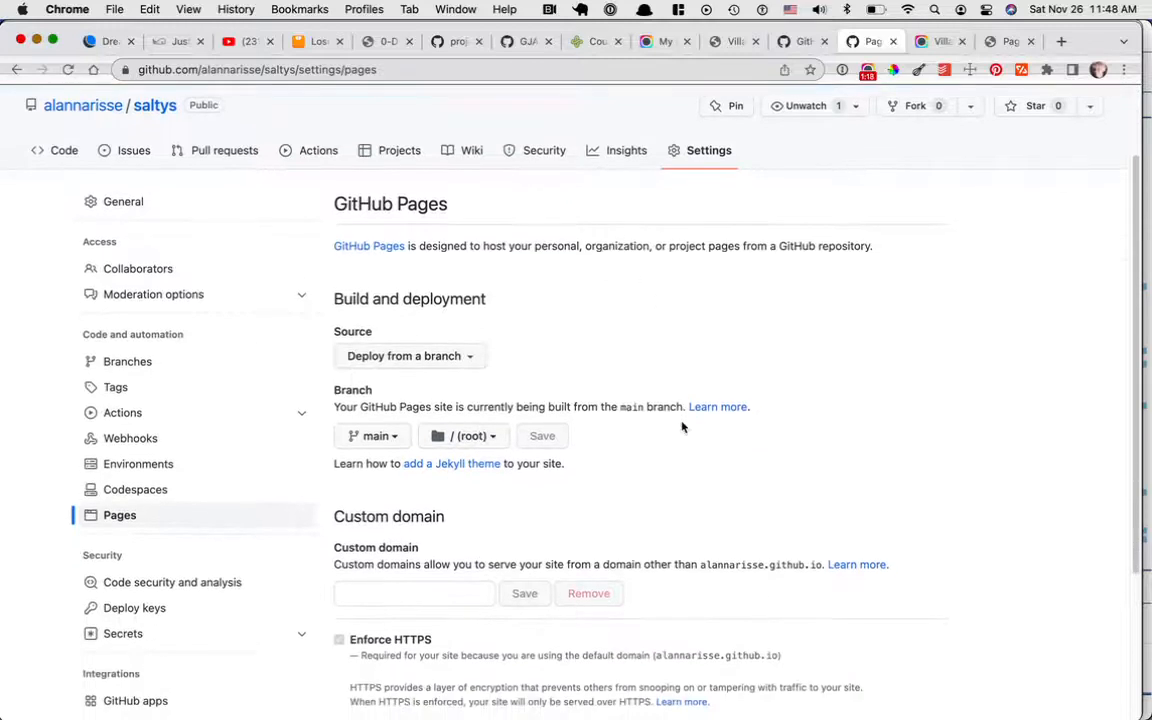
{"action": "left_click", "coordinate": [542, 436]}
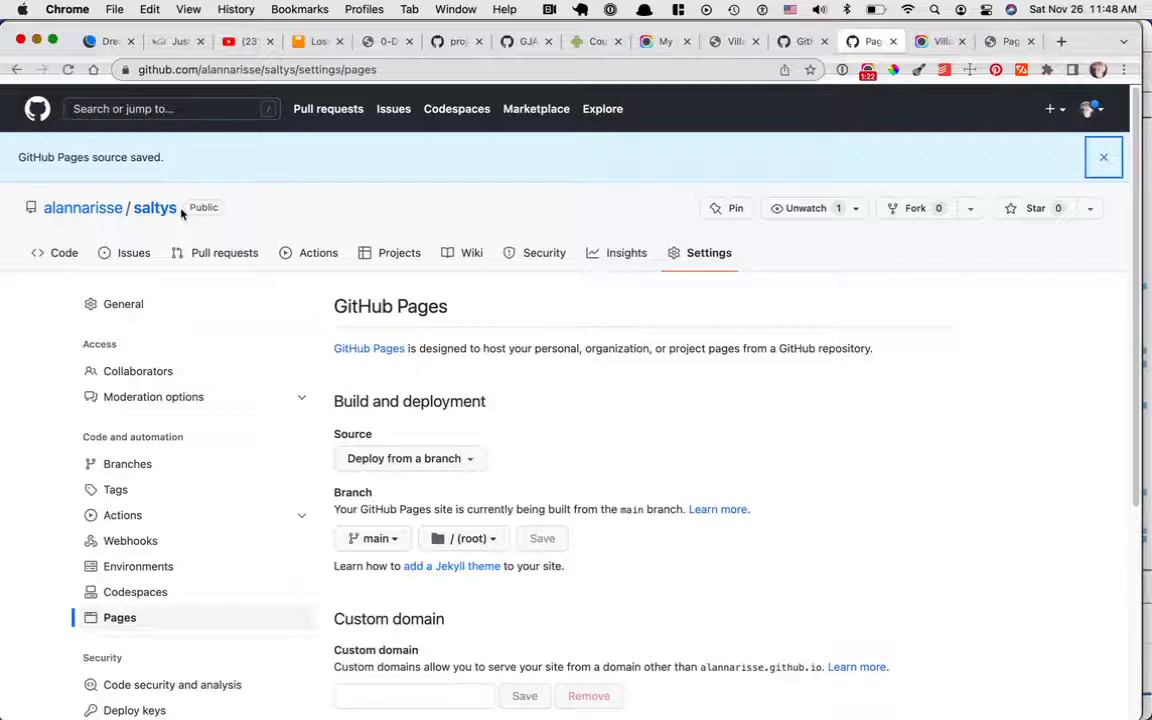
{"action": "double_click", "coordinate": [110, 206]}
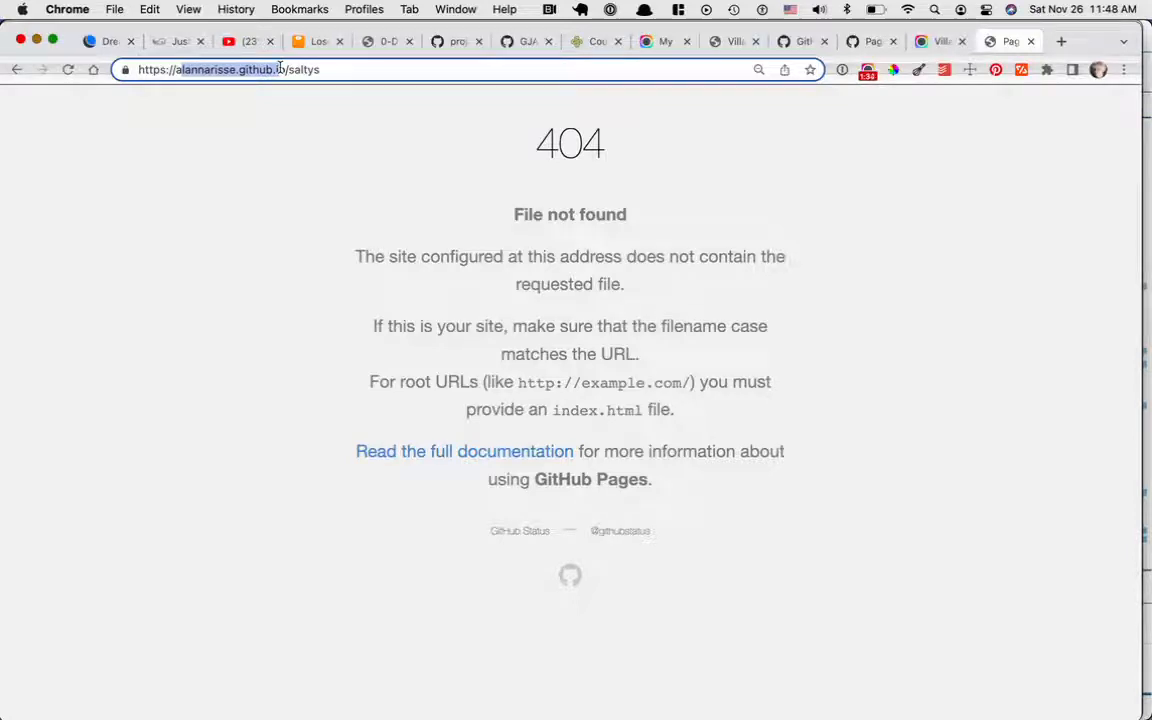
{"action": "left_click", "coordinate": [240, 68]}
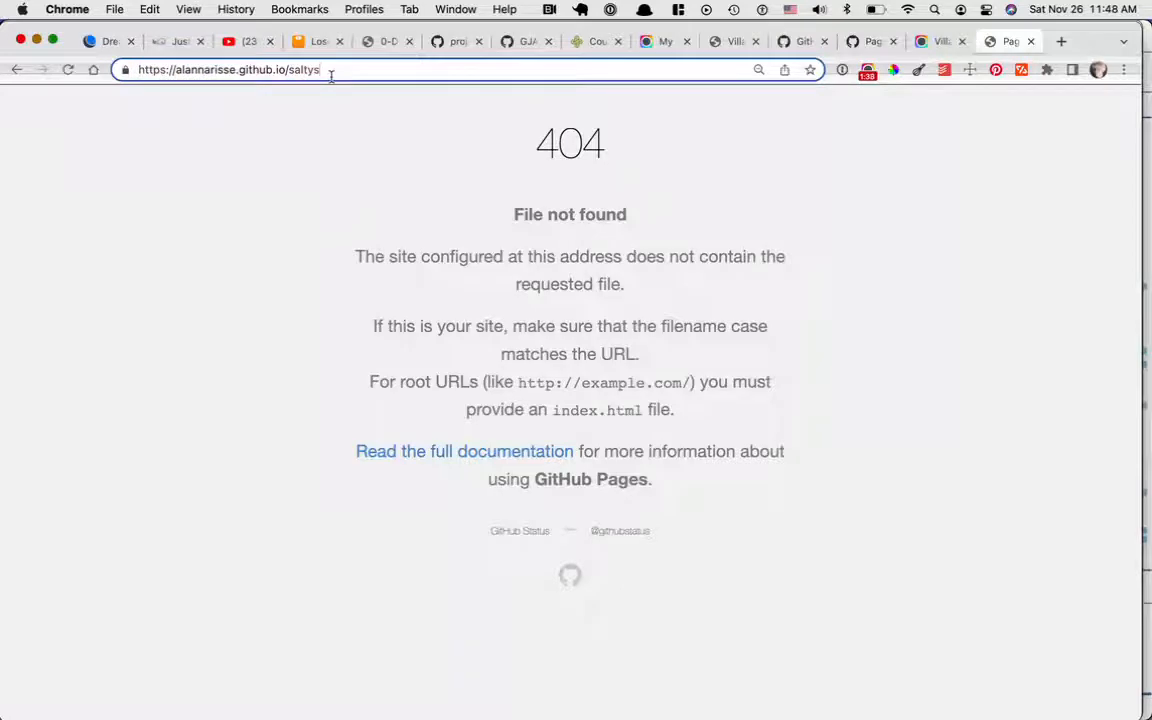
{"action": "type", "text": "/index"}
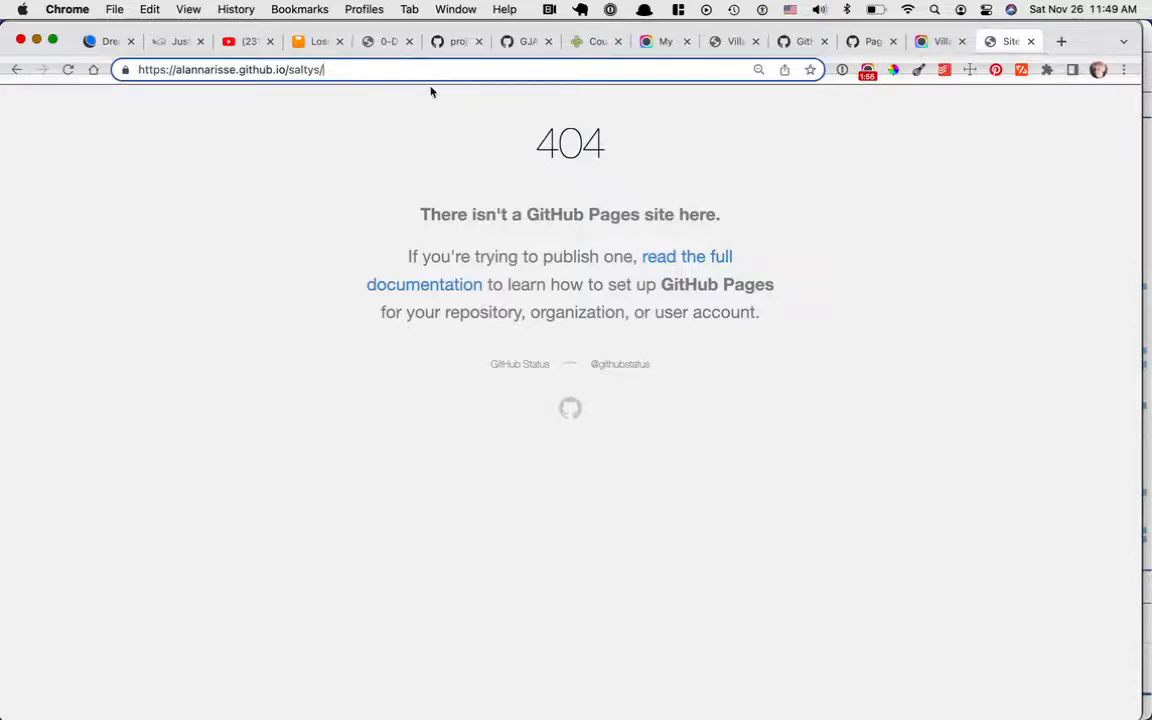
Load alannarisse.github.io/saltys/ showing hello world, then move to the Village Merchants recording page.
{"action": "type", "text": "idid"}
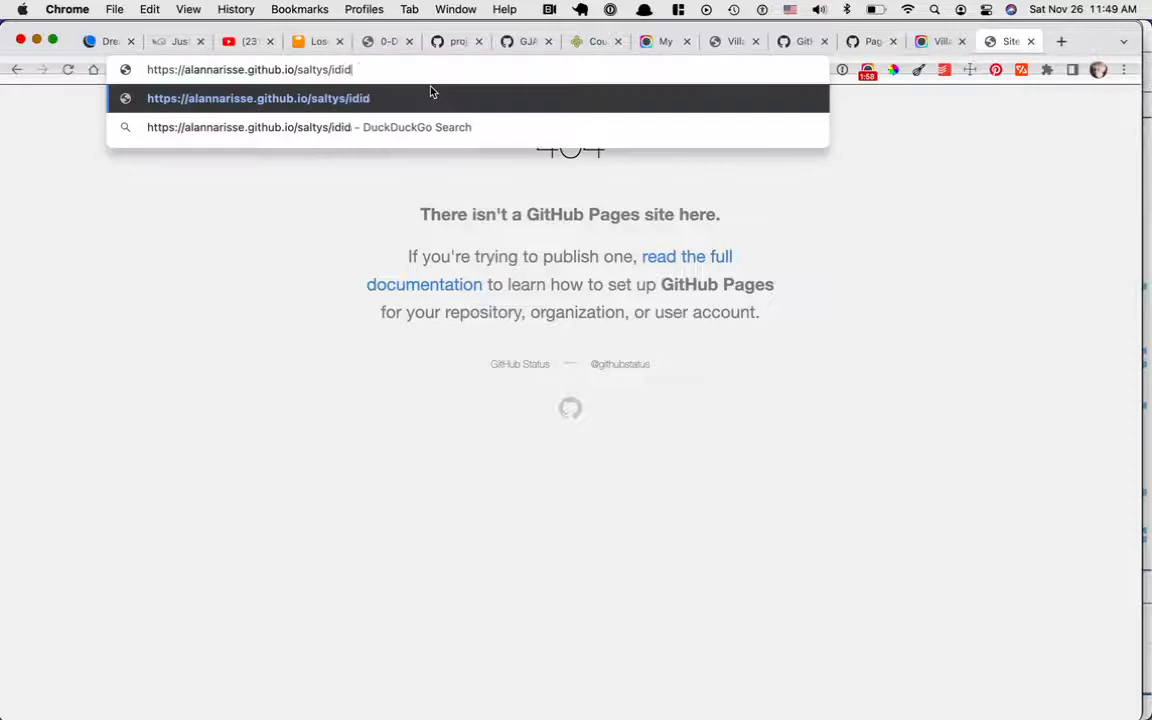
{"action": "type", "text": "n'tna"}
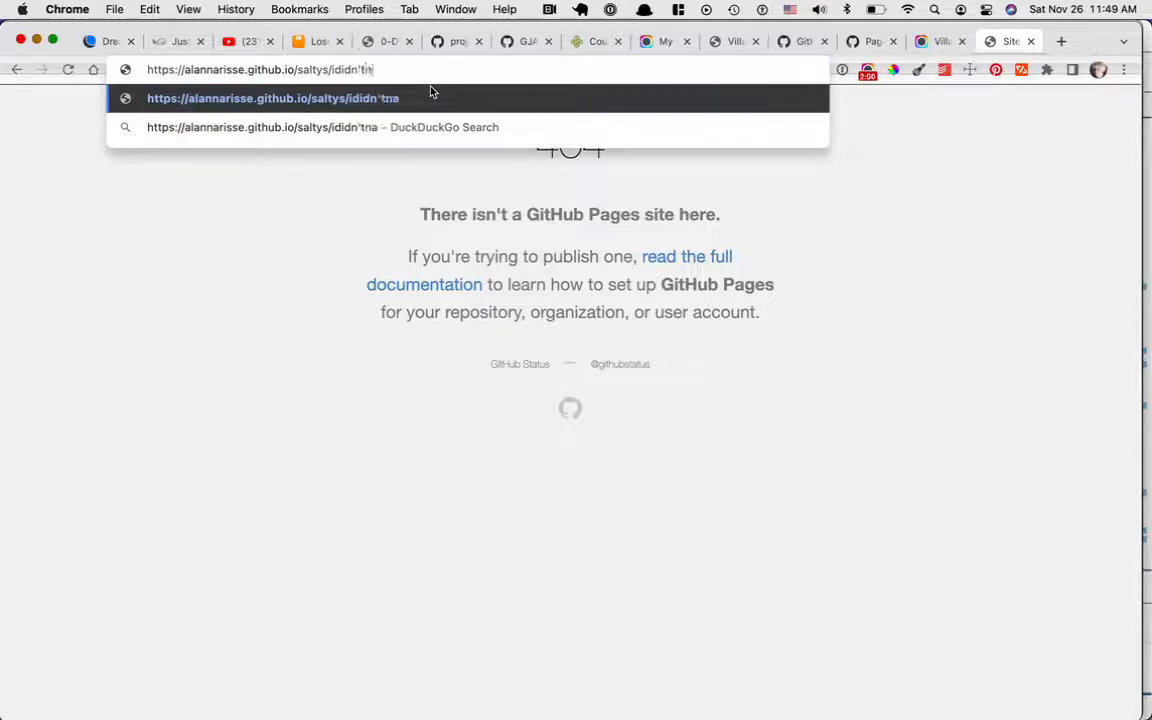
{"action": "type", "text": "memyhomepage"}
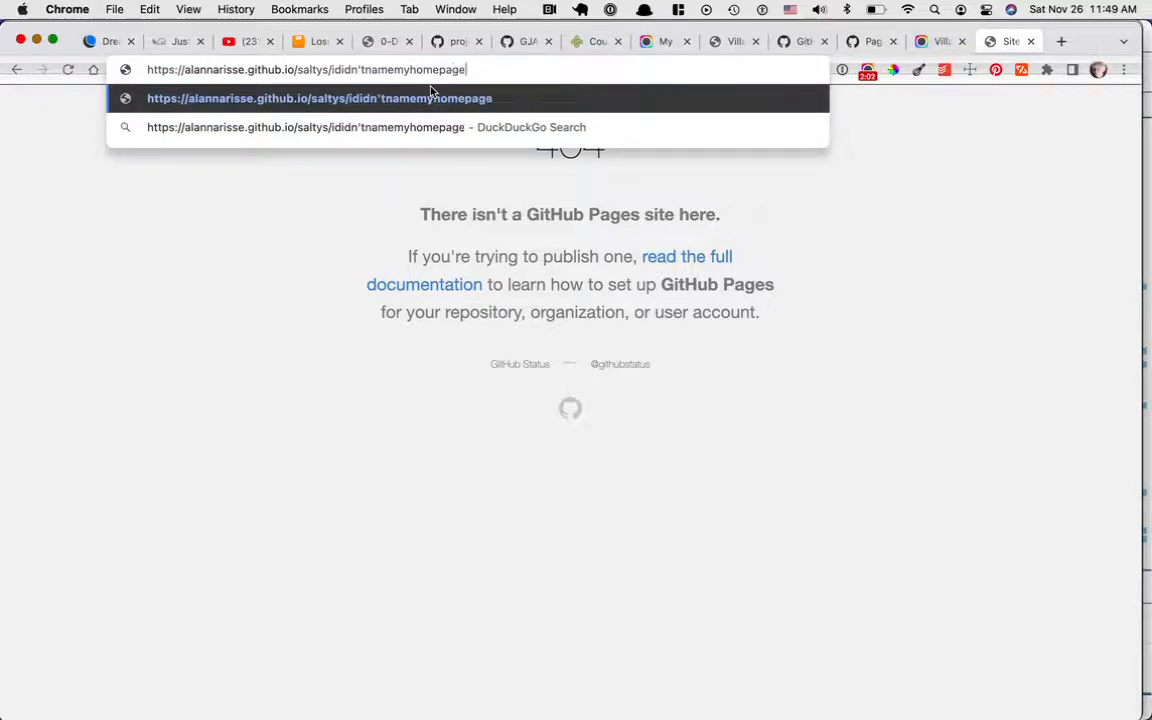
{"action": "type", "text": "index.html"}
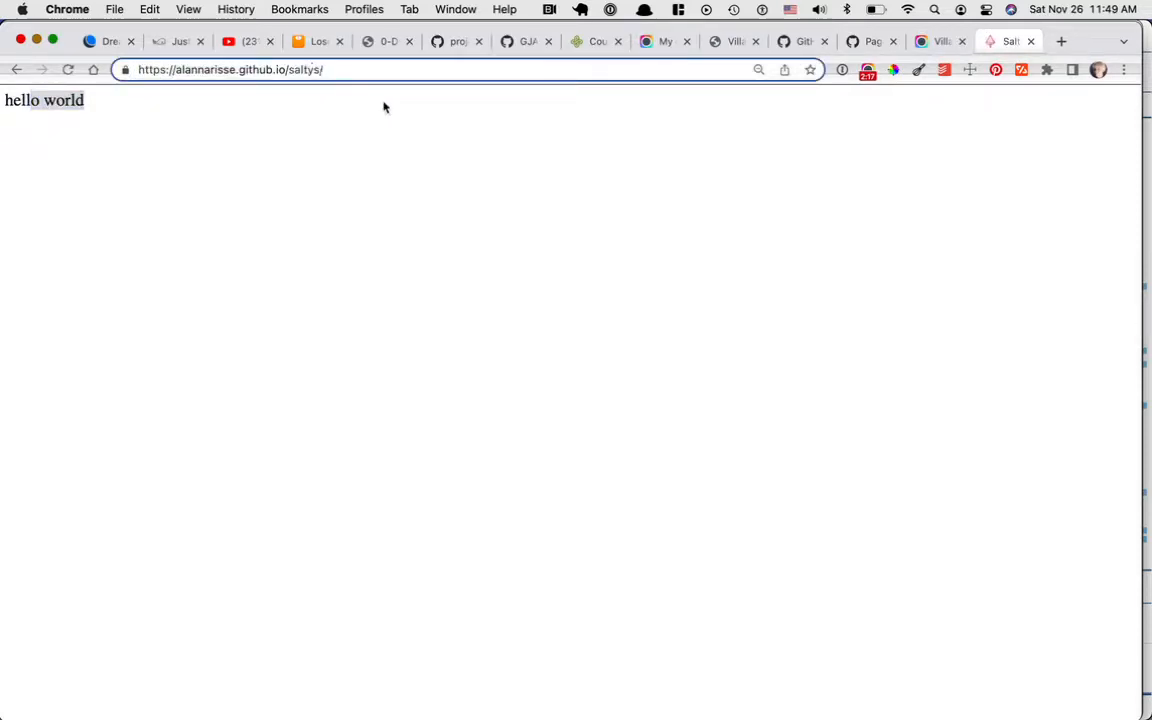
{"action": "left_click", "coordinate": [936, 40]}
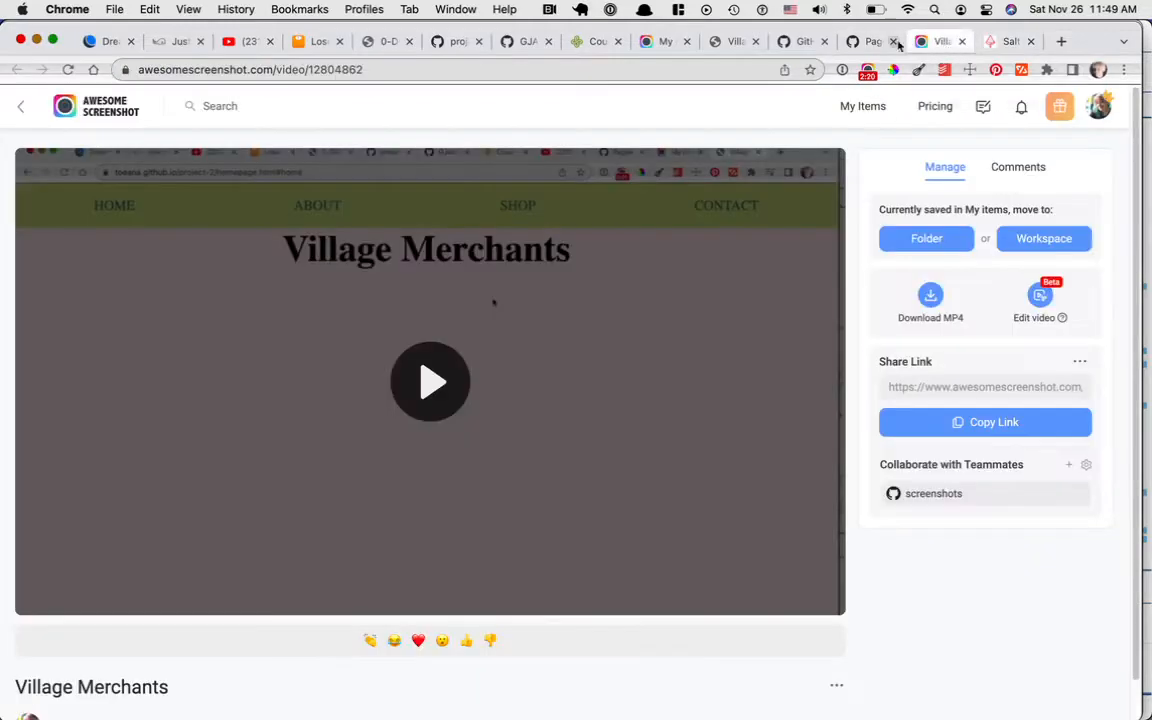